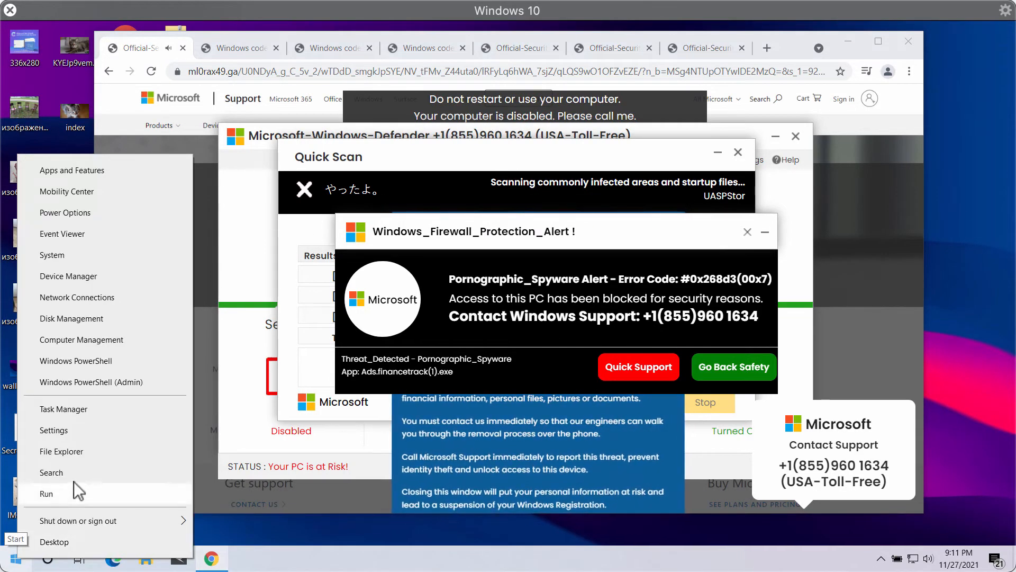
Review the installed programs list in Control Panel, then start a new Chrome tab for combocleaner.com
left_click(51, 472)
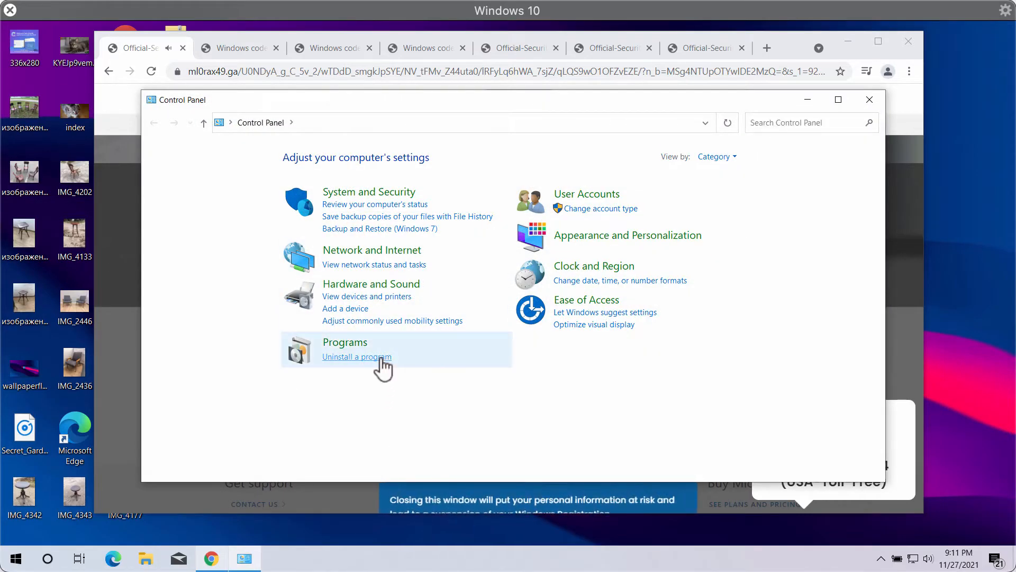
left_click(356, 357)
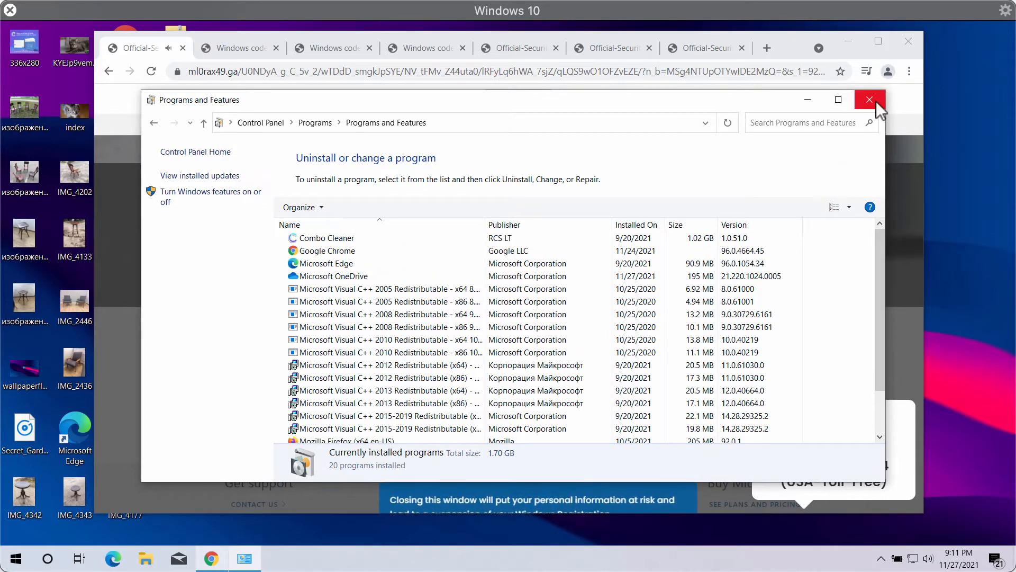
left_click(869, 100)
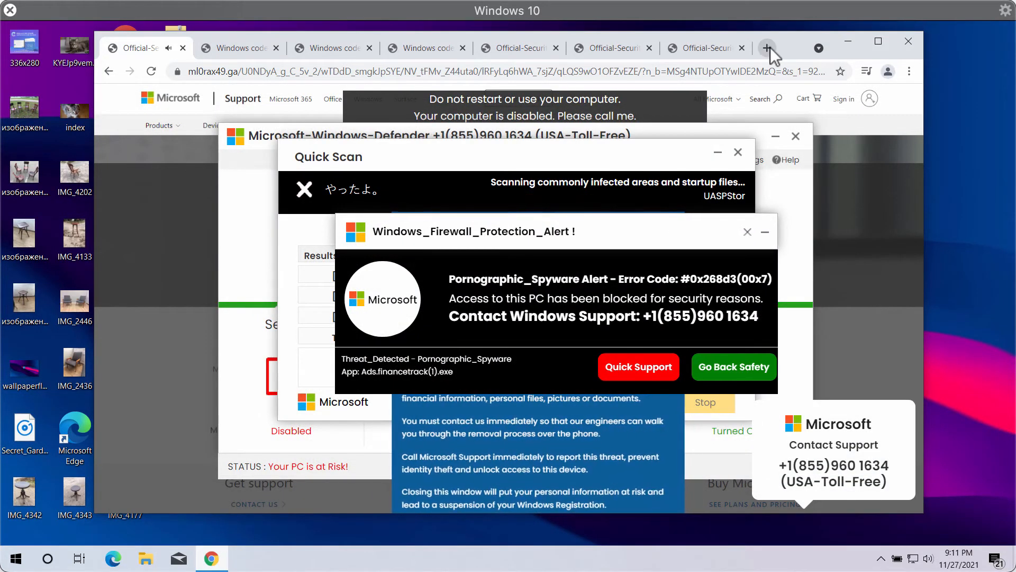
left_click(768, 47)
type("combocleaner.com")
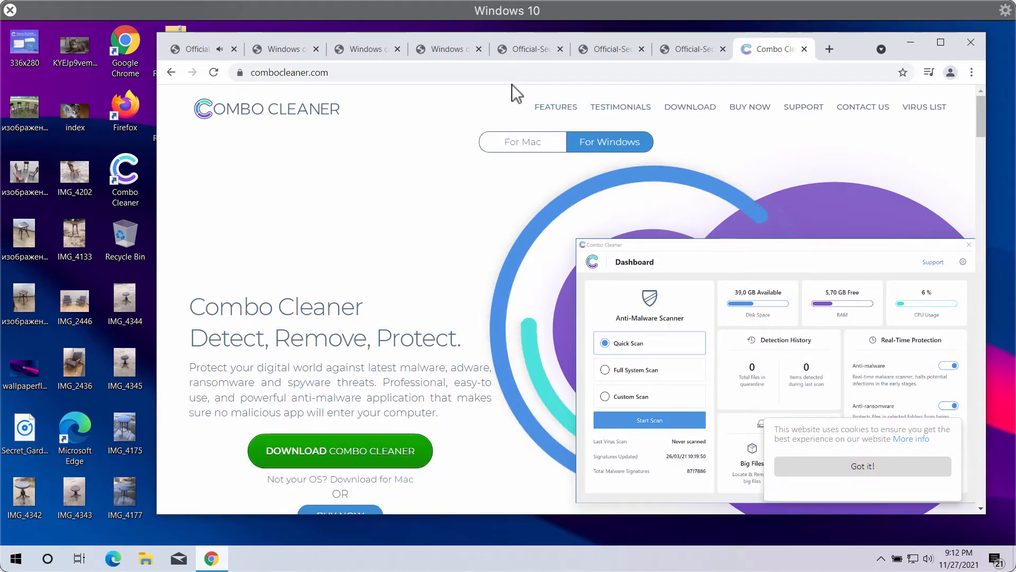
mouse_move(493, 104)
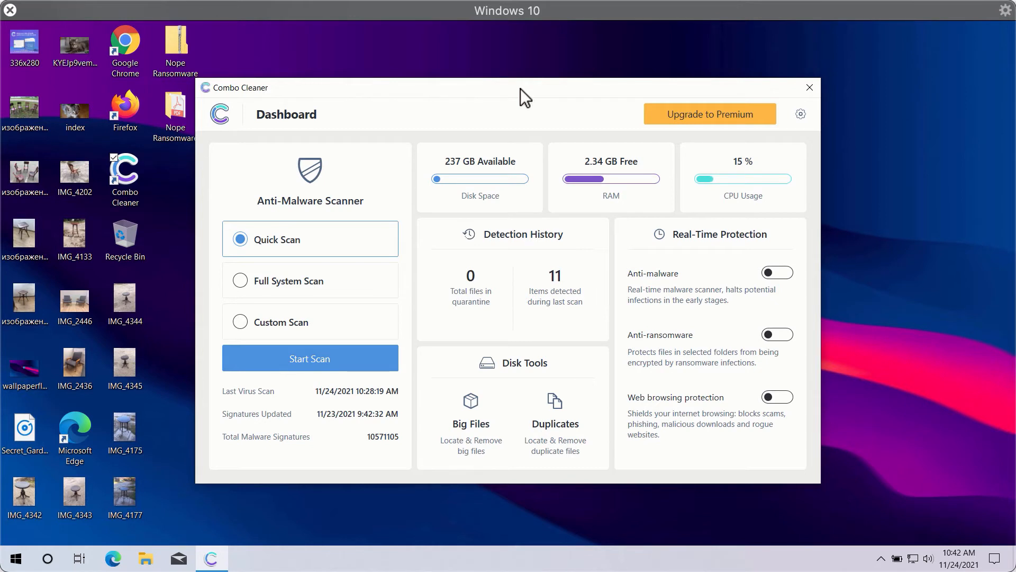
mouse_move(324, 253)
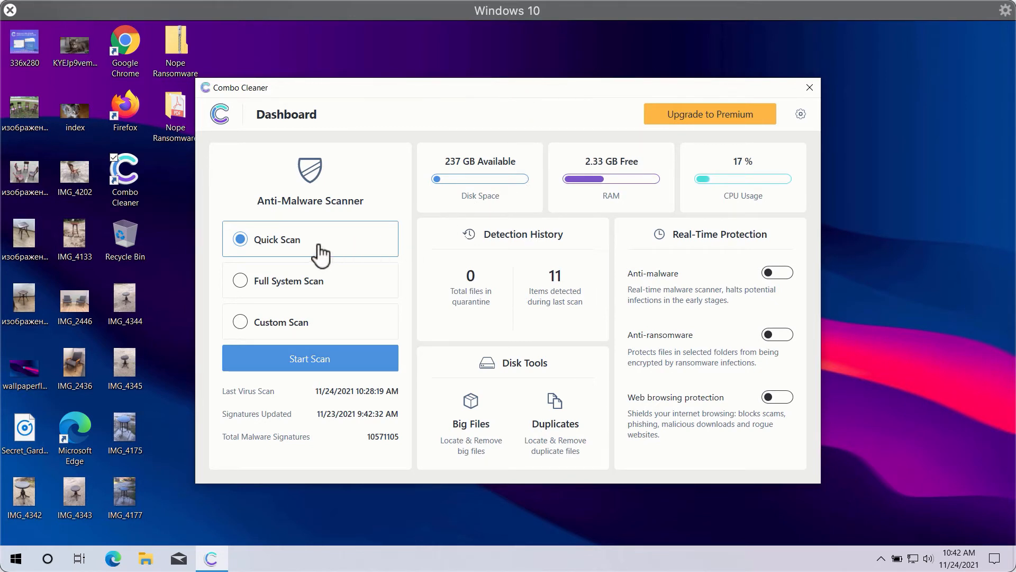
mouse_move(318, 327)
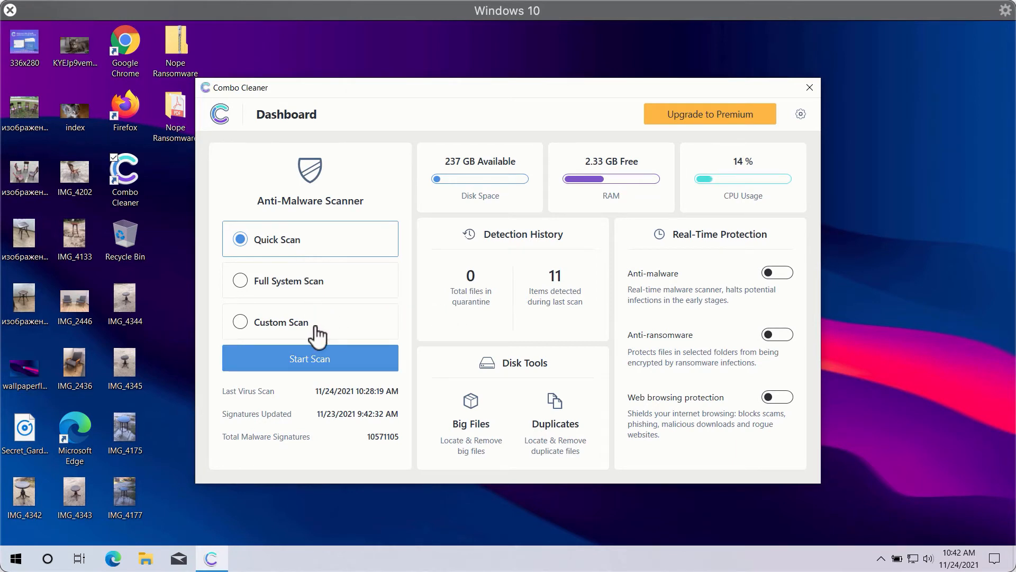
mouse_move(282, 253)
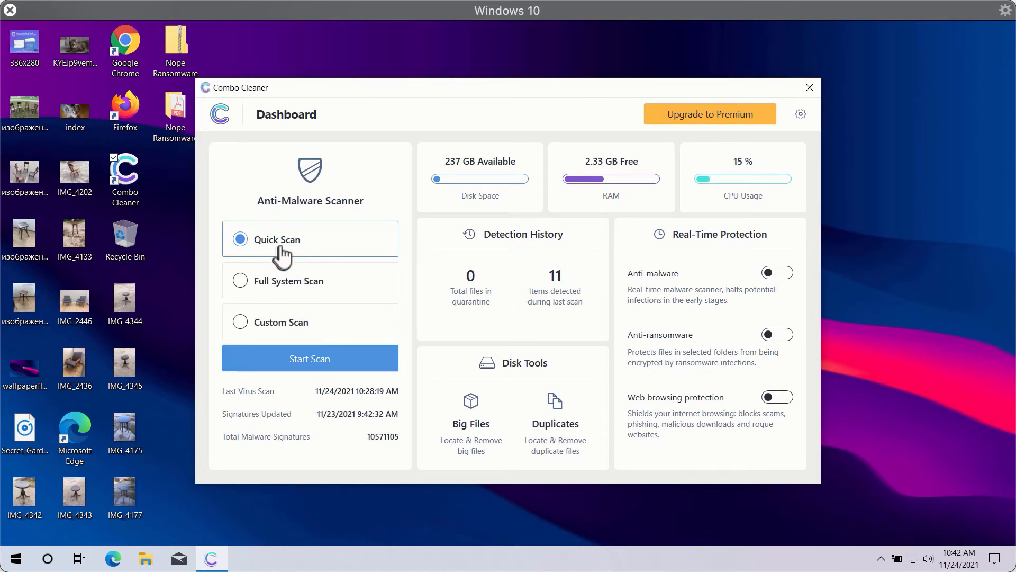
mouse_move(472, 109)
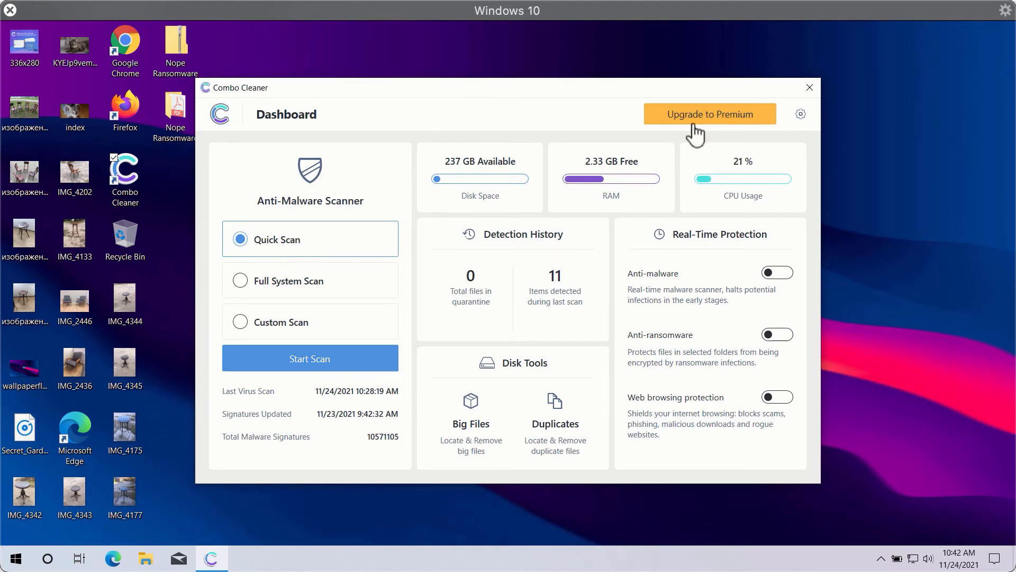
mouse_move(289, 271)
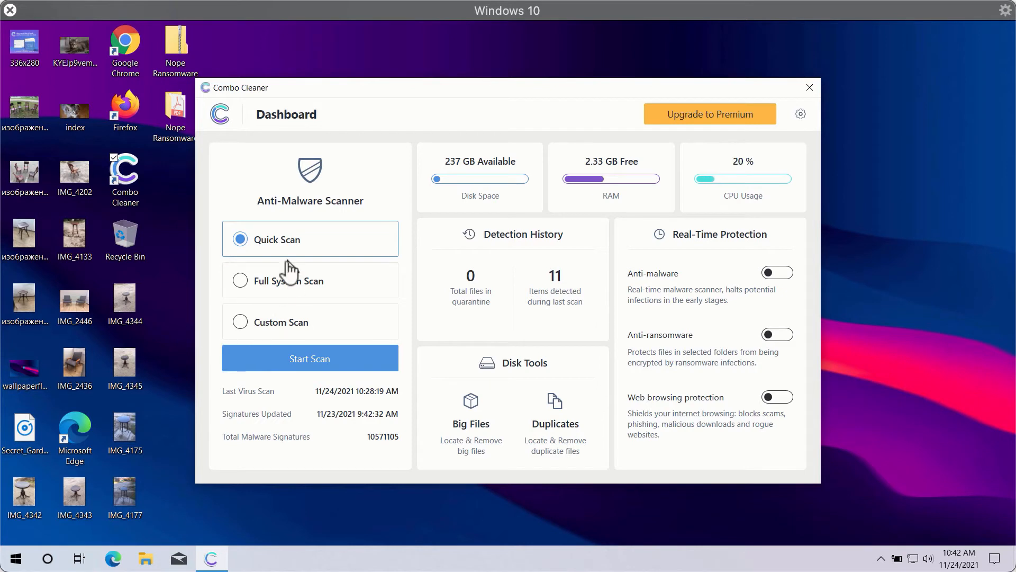
mouse_move(305, 341)
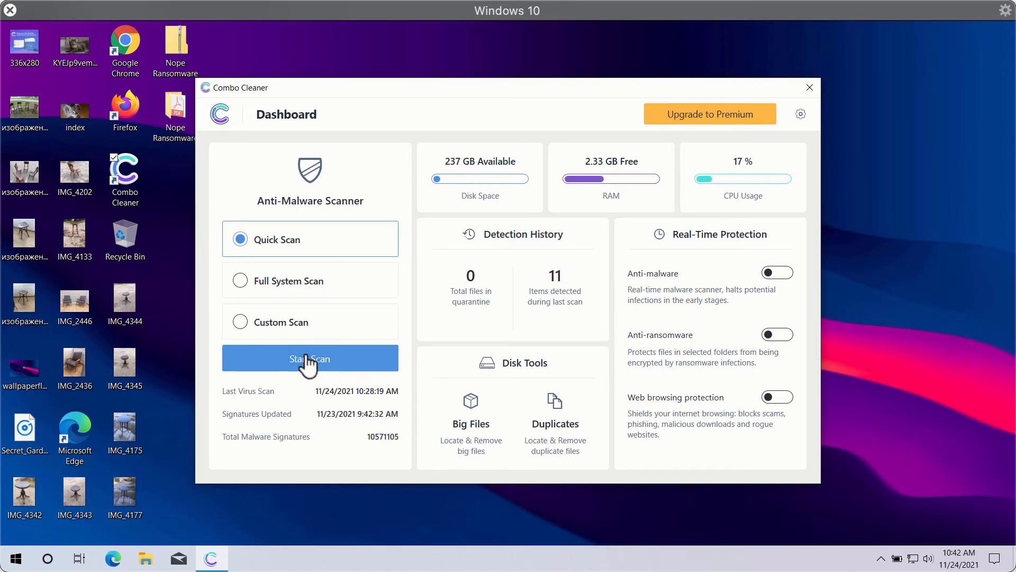
Launch a Quick Scan from the Combo Cleaner dashboard
left_click(310, 359)
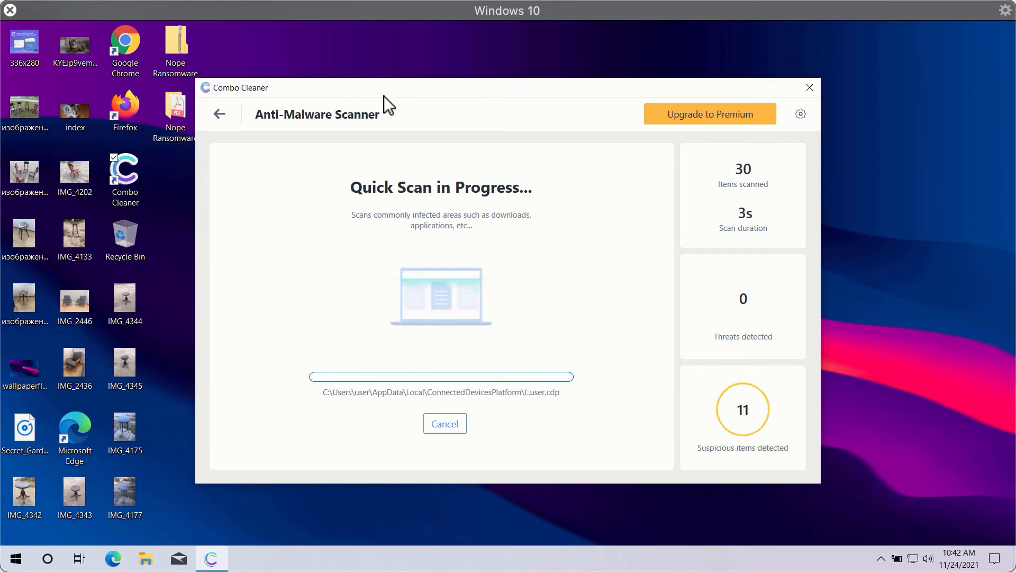
mouse_move(651, 182)
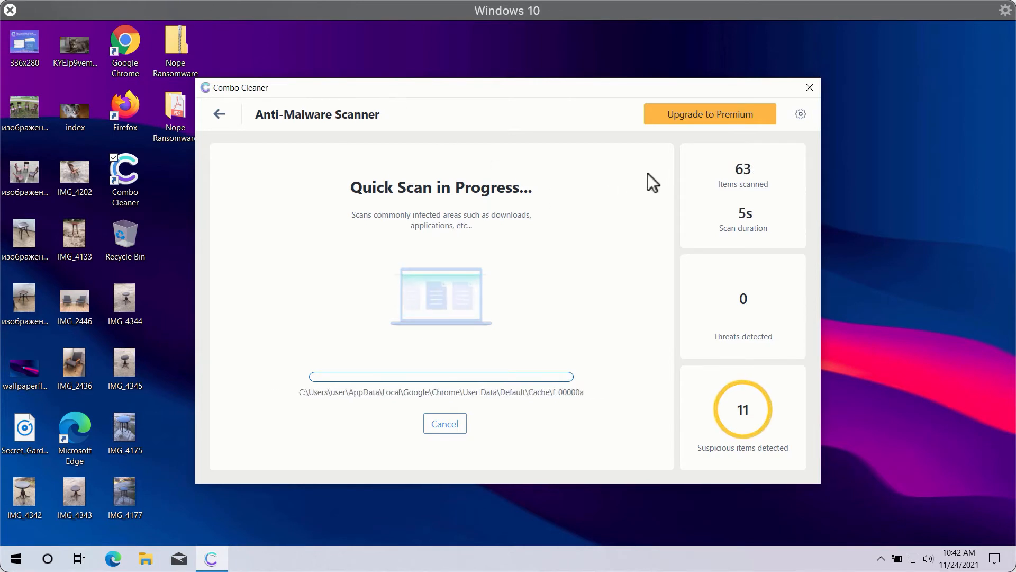
mouse_move(575, 122)
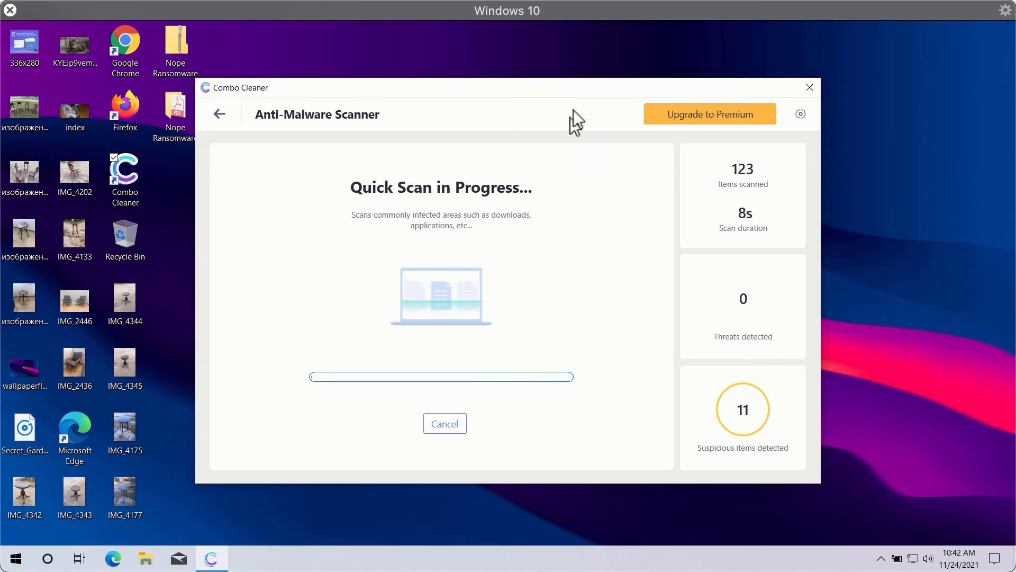
Show the Anti-Ransomware settings, with no protected folders or trusted programs listed
left_click(800, 114)
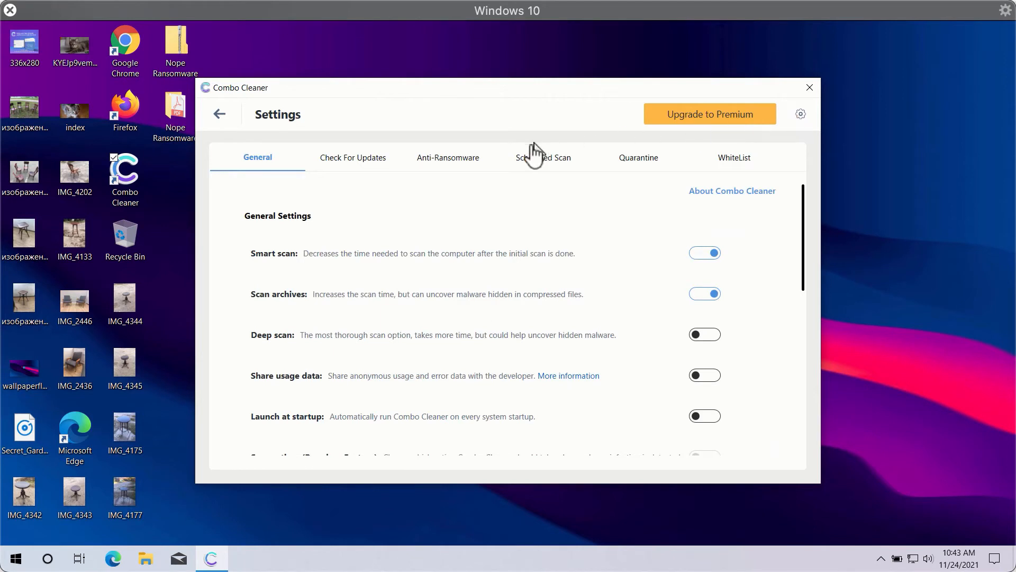
mouse_move(493, 144)
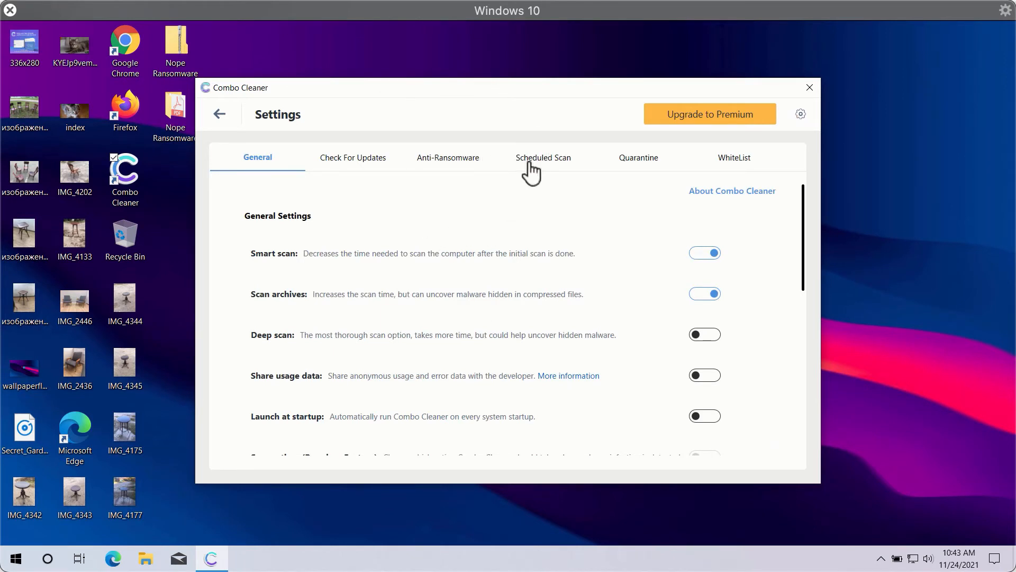
left_click(447, 157)
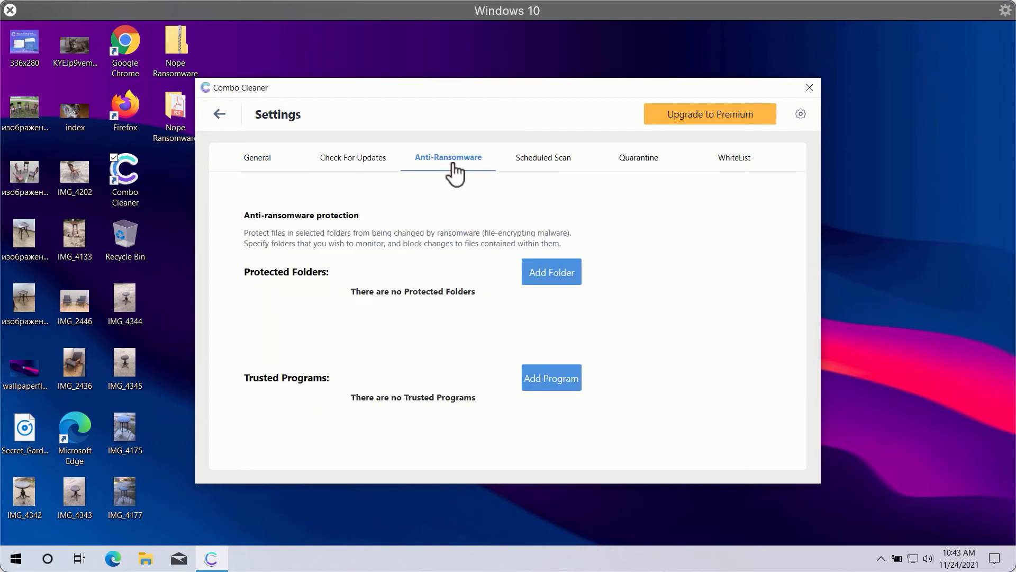
mouse_move(467, 205)
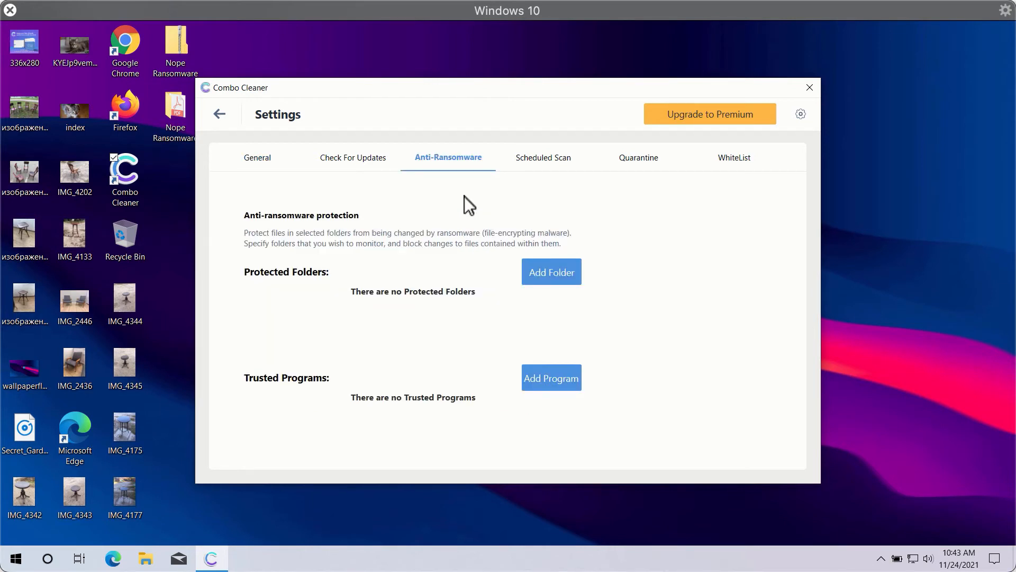
mouse_move(496, 297)
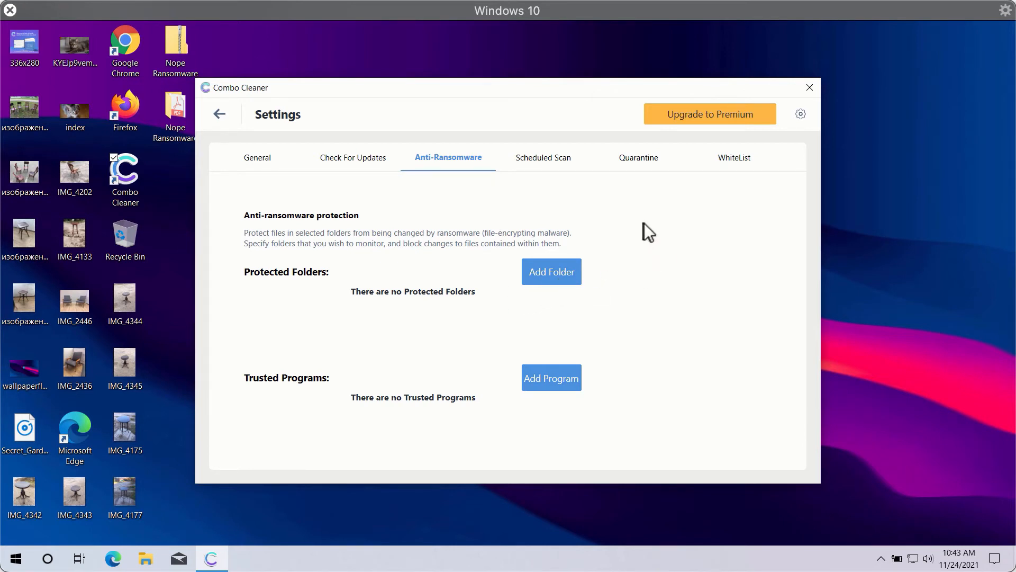
mouse_move(631, 96)
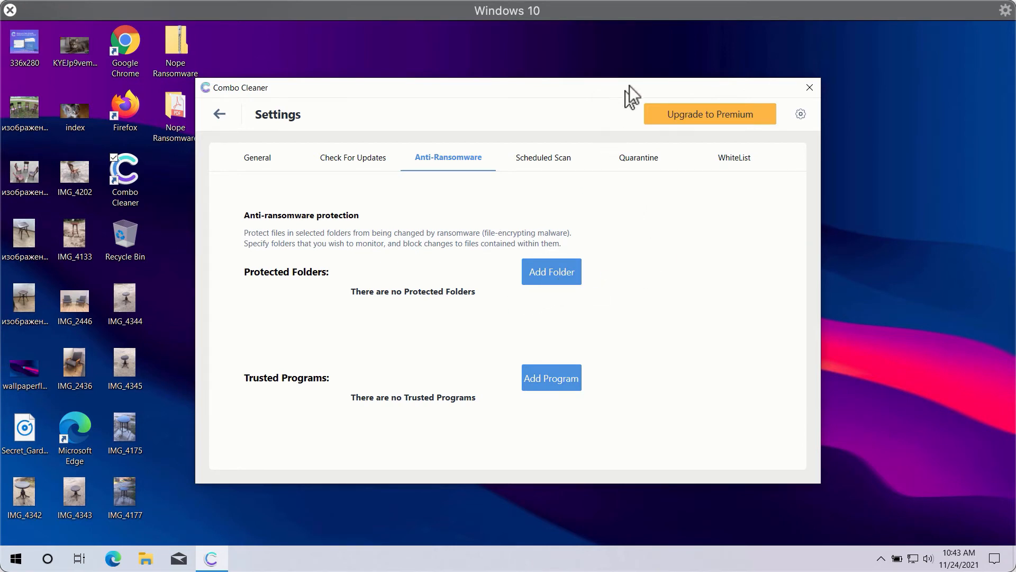
mouse_move(640, 95)
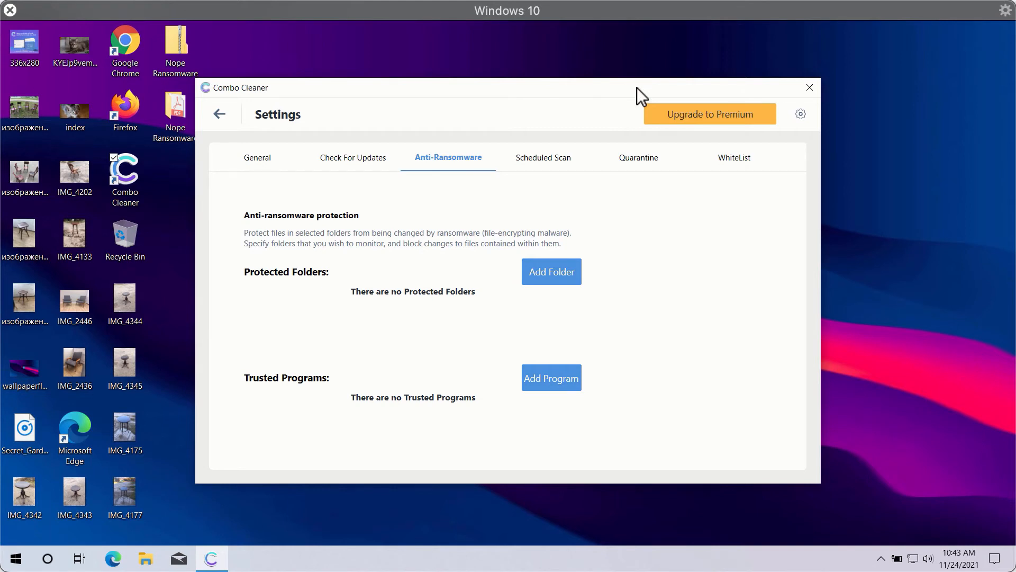
mouse_move(555, 194)
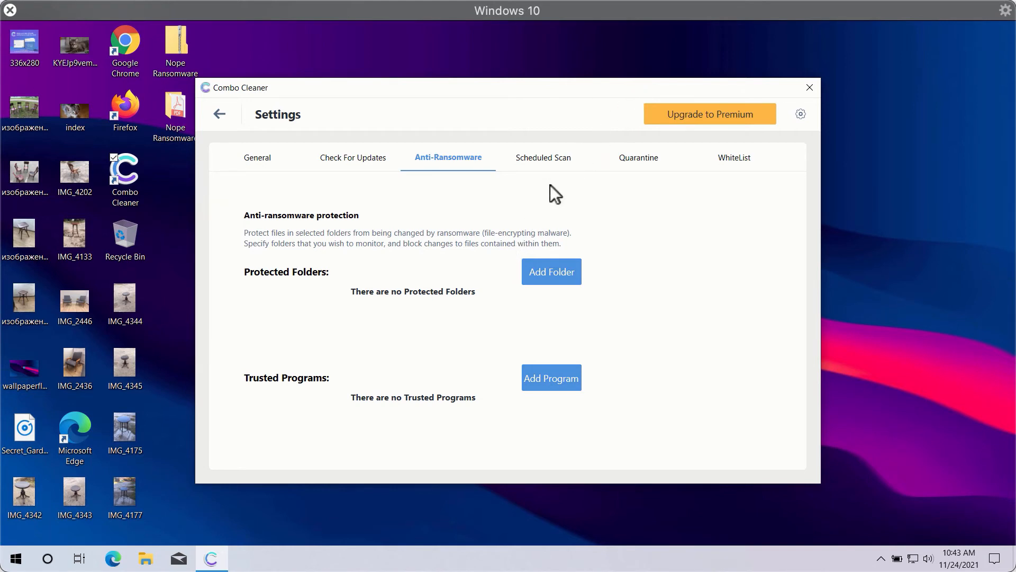
mouse_move(502, 283)
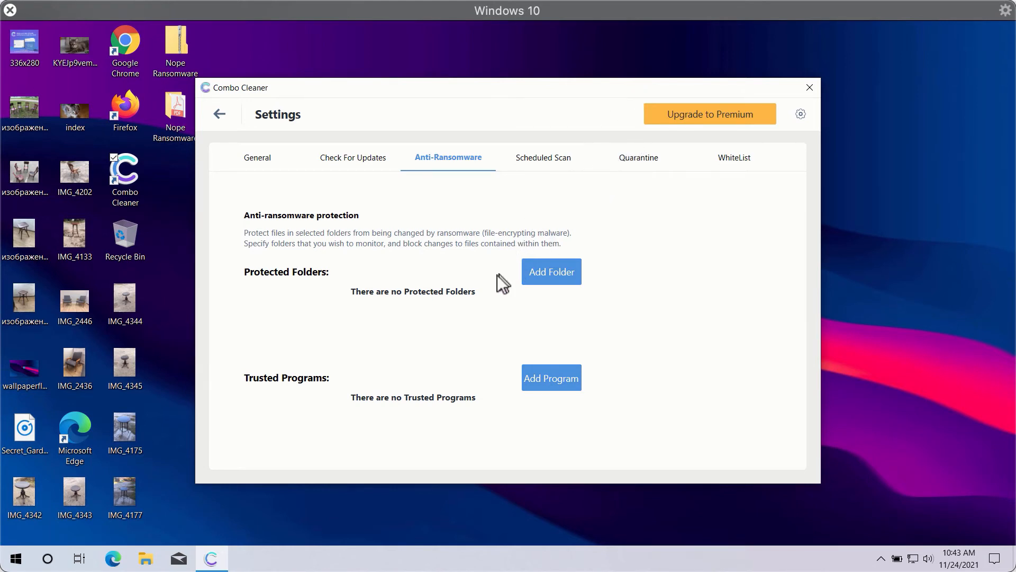
mouse_move(557, 166)
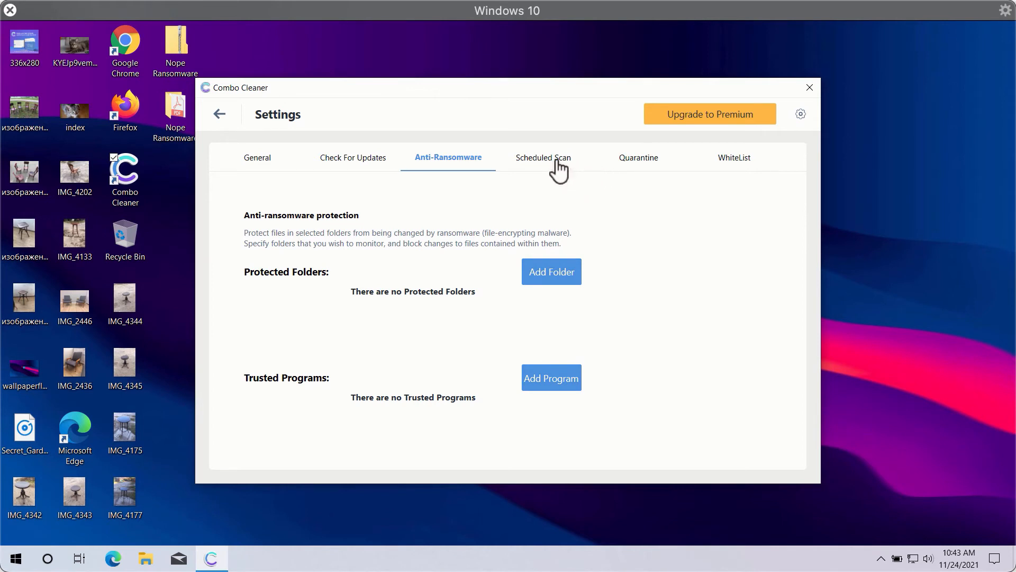
Check the deactivated Scheduled Scan section, then switch to General scan settings
left_click(543, 157)
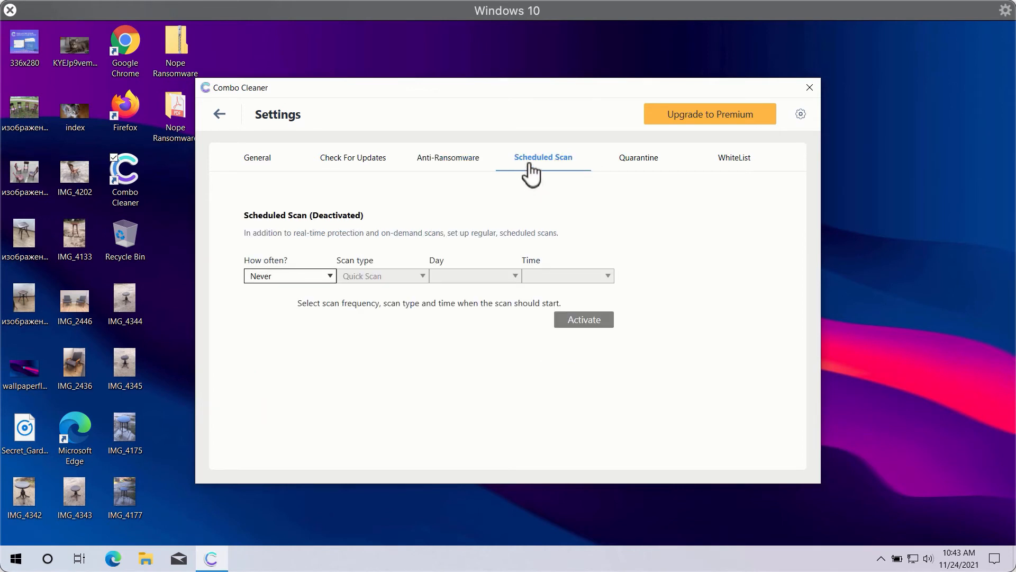
mouse_move(508, 191)
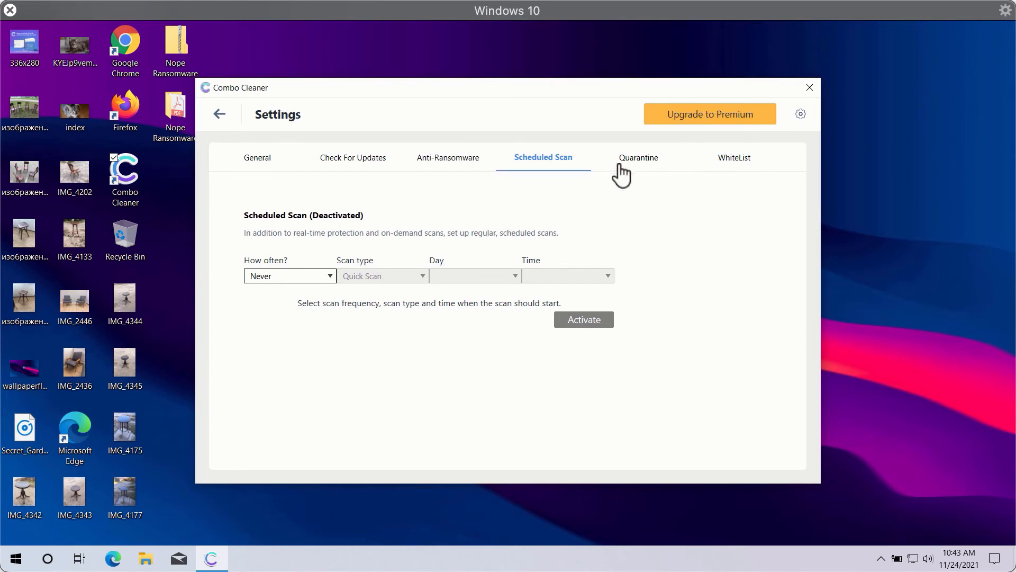
mouse_move(606, 168)
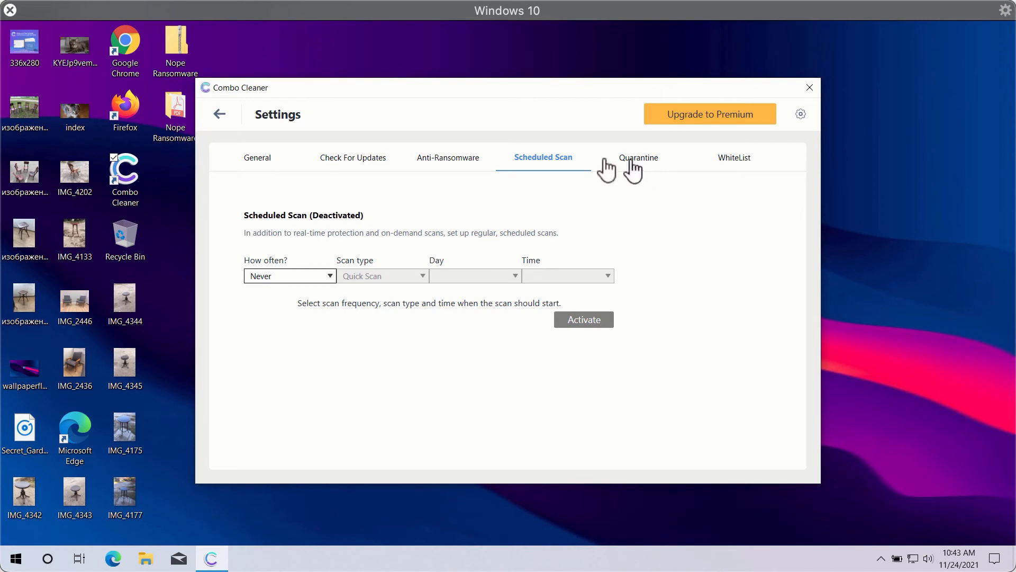
left_click(257, 156)
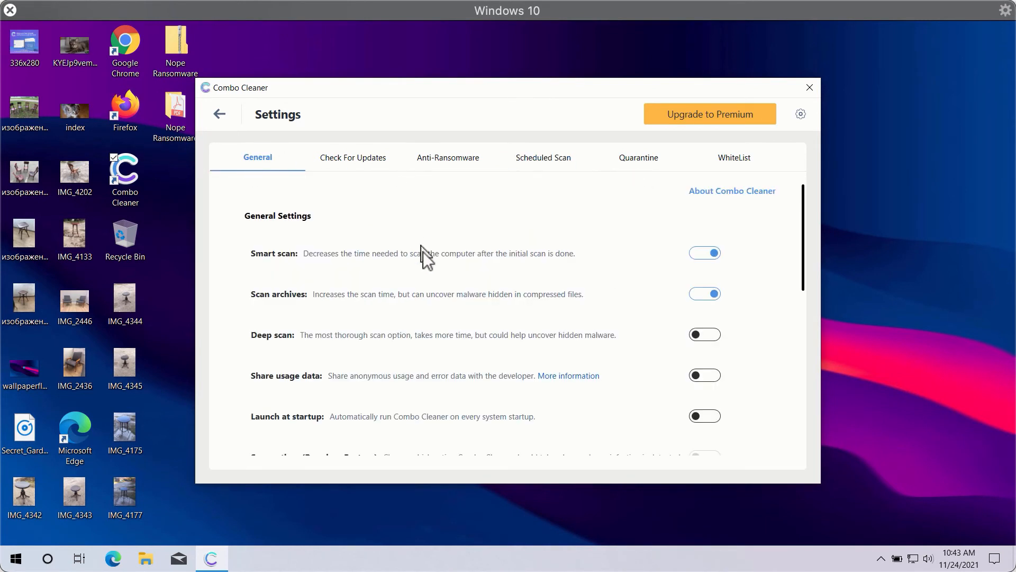
mouse_move(467, 130)
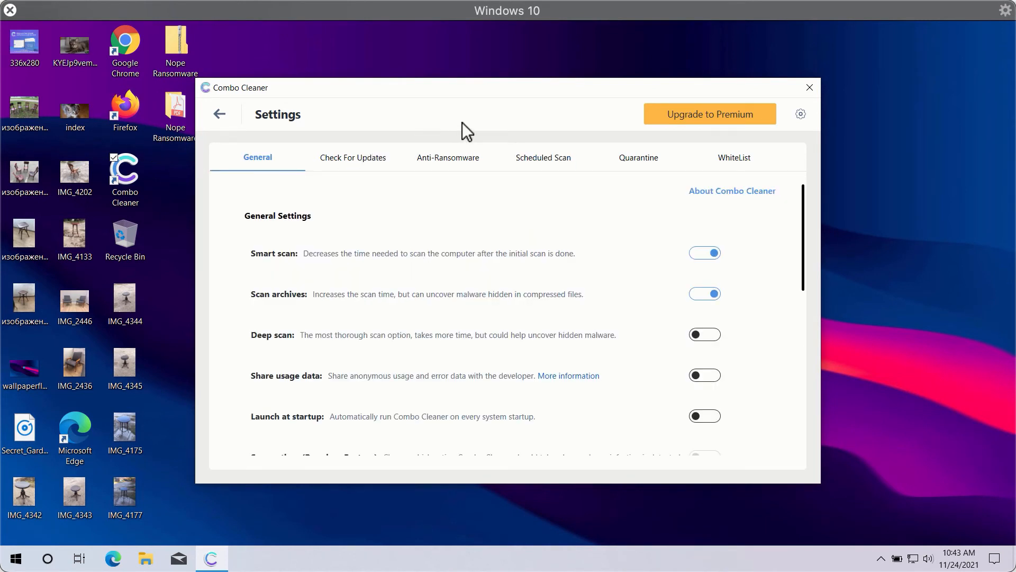
mouse_move(502, 125)
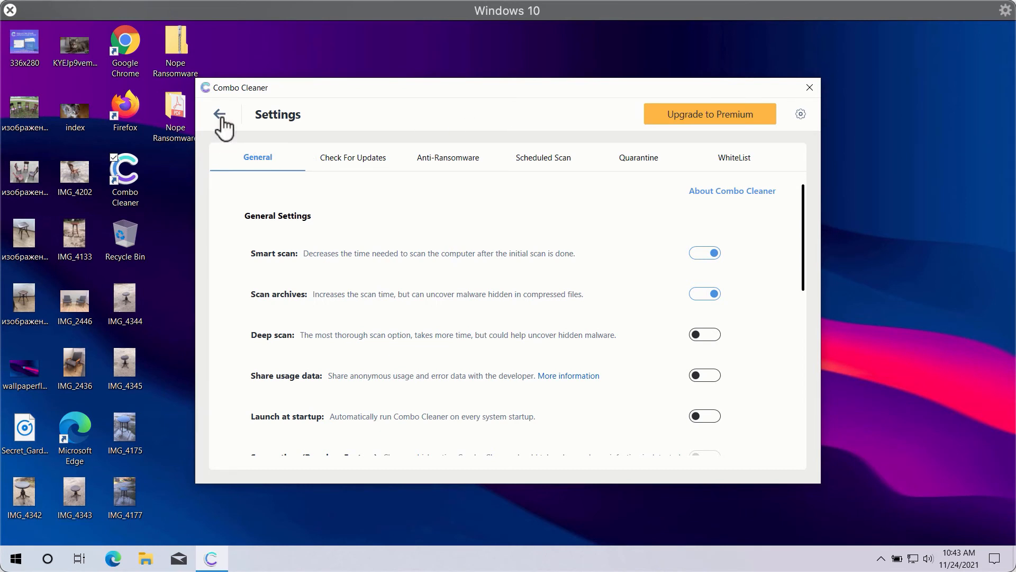
Back out to the quick scan progress and decline cancelling, letting the scan finish
left_click(220, 115)
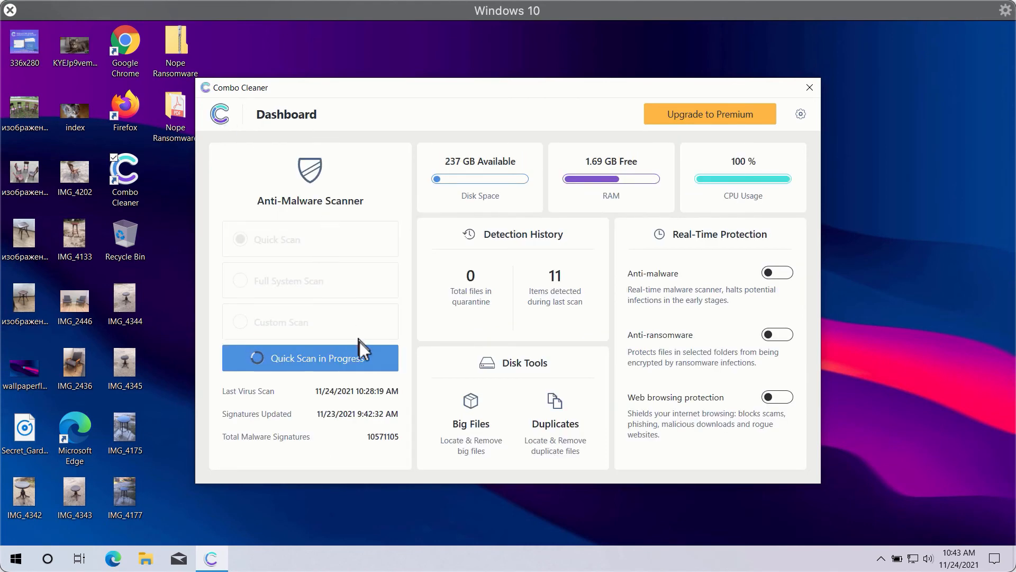
left_click(310, 358)
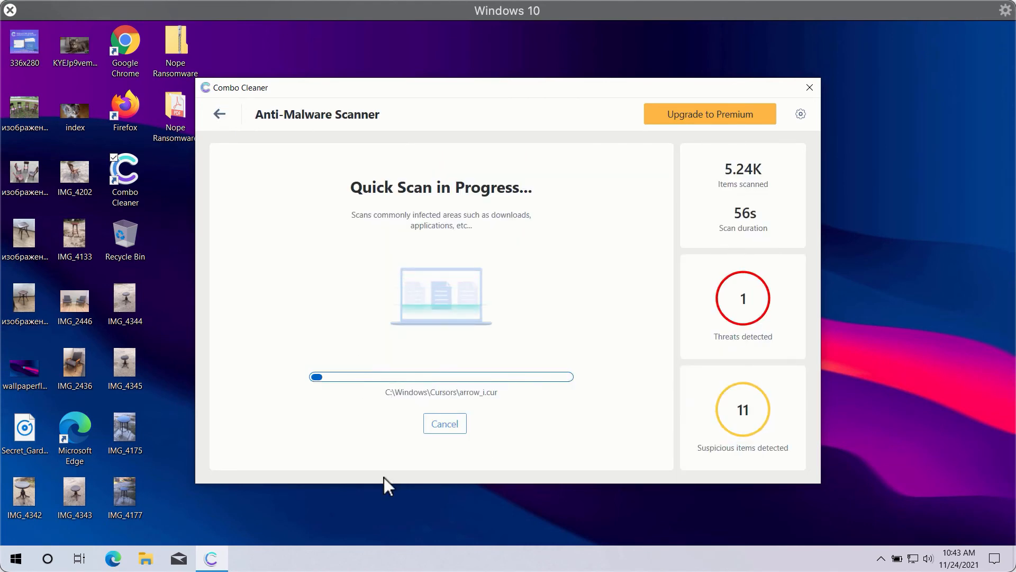
left_click(445, 424)
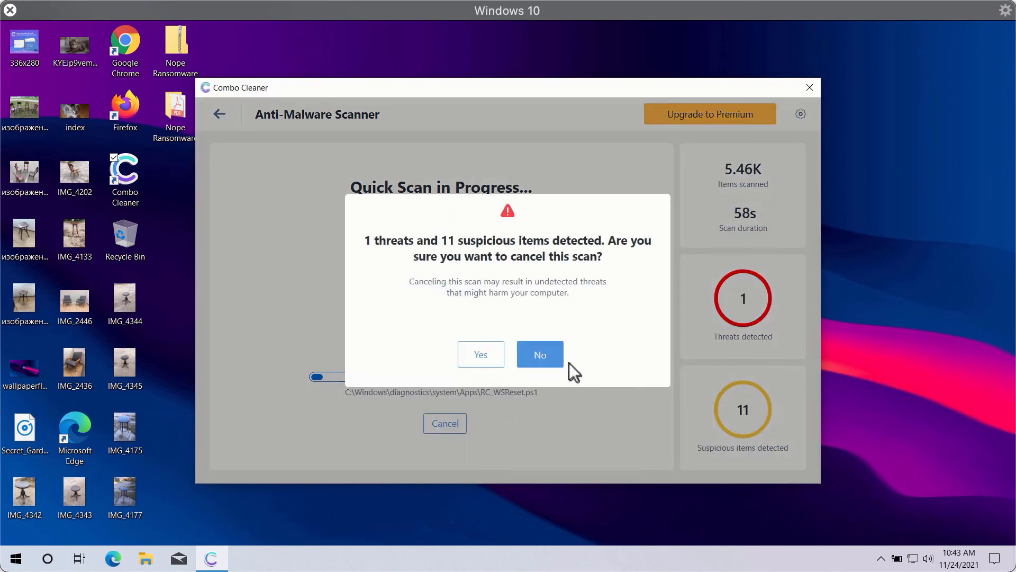
left_click(480, 355)
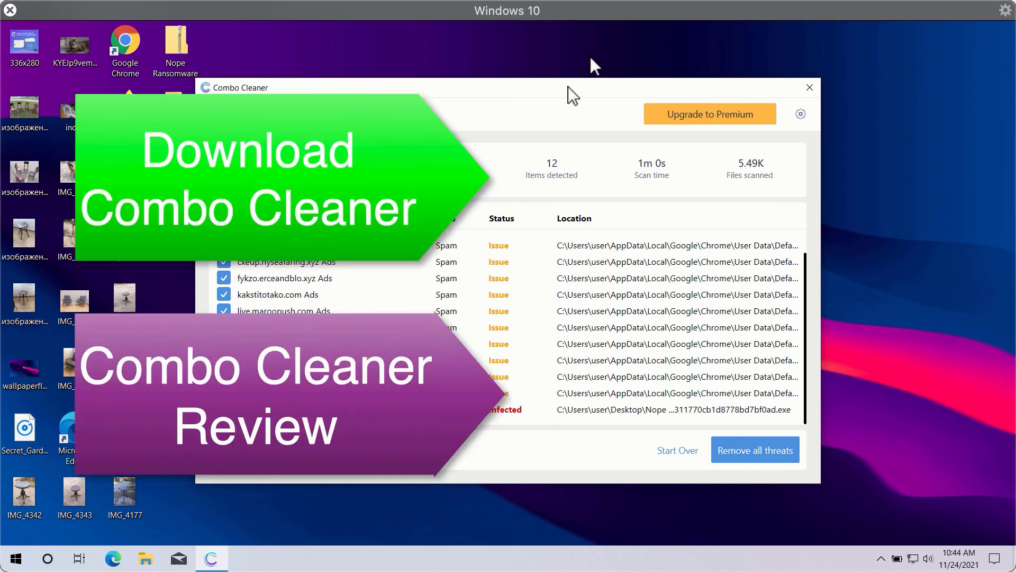
mouse_move(664, 130)
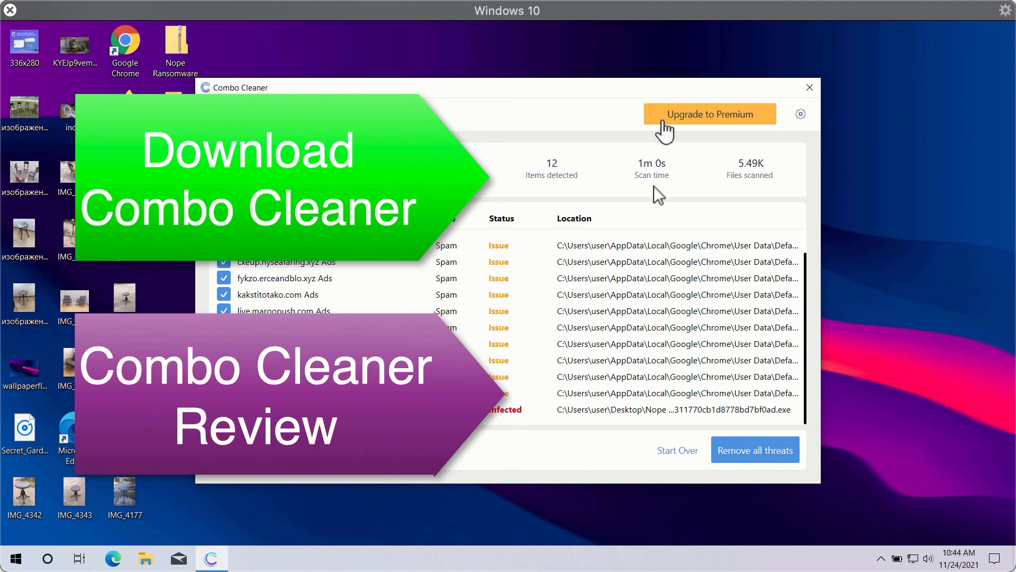
mouse_move(751, 461)
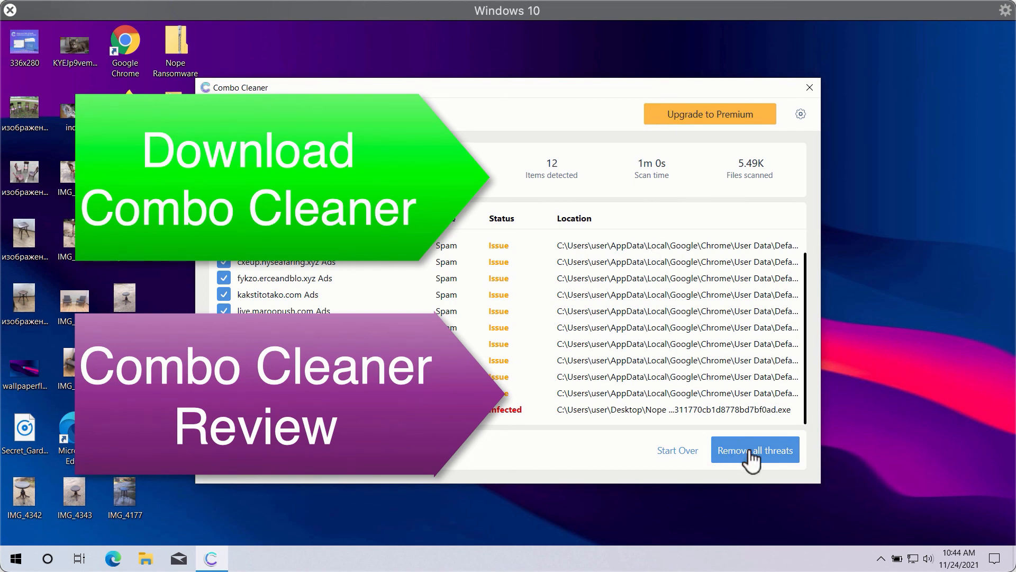